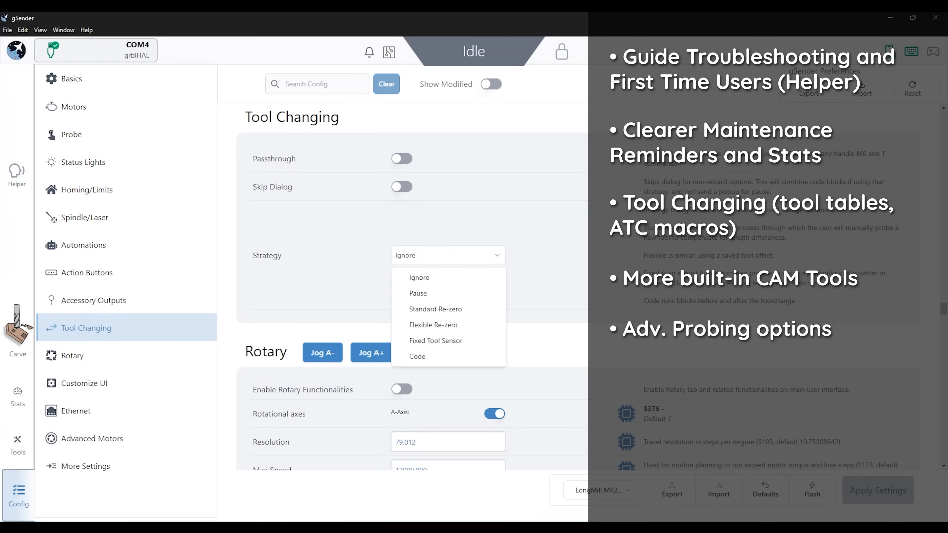
- Choose Standard Re-zero as the tool change strategy, then view the loaded toolpath in Carve
click(435, 308)
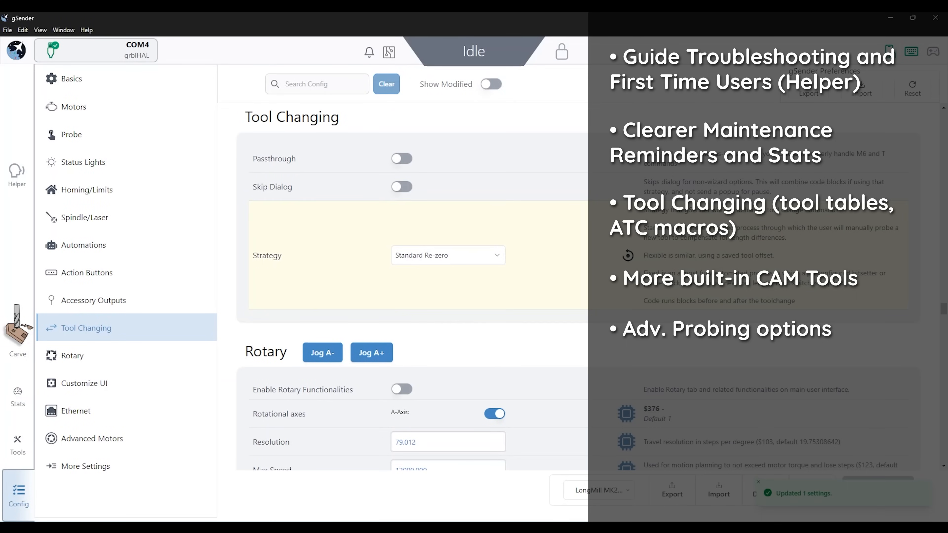
click(18, 336)
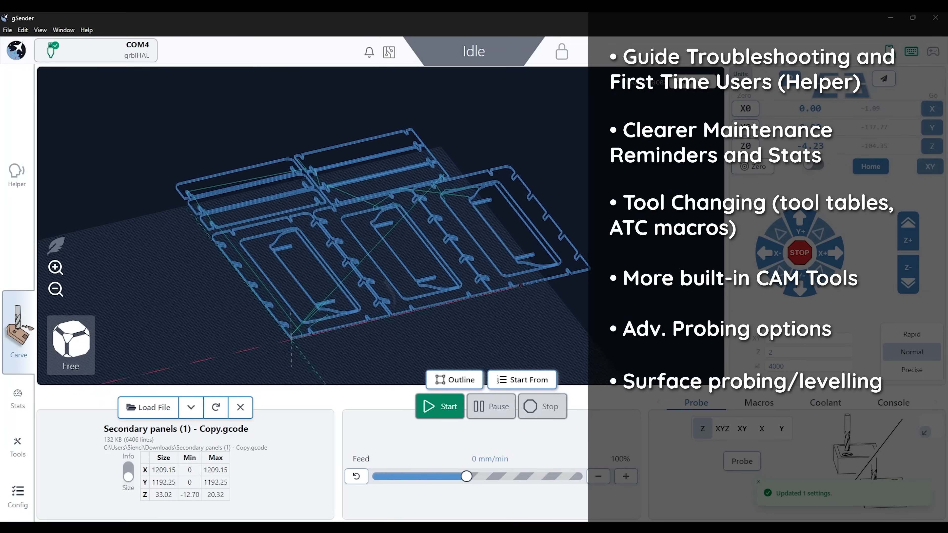